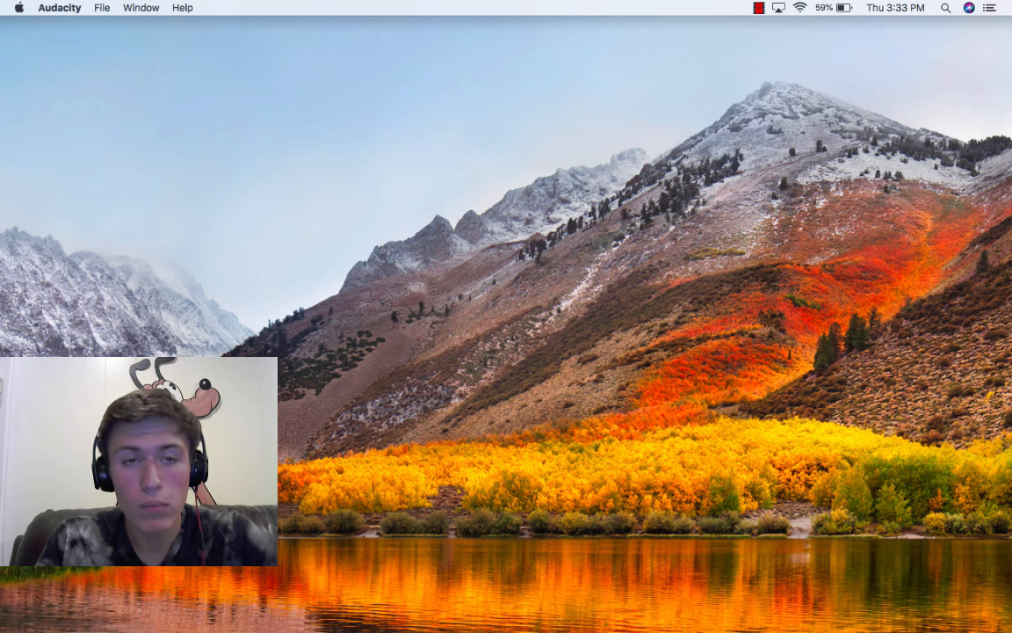
Step: Start a new empty Audacity project via File > New
{"action": "left_click", "coordinate": [102, 7]}
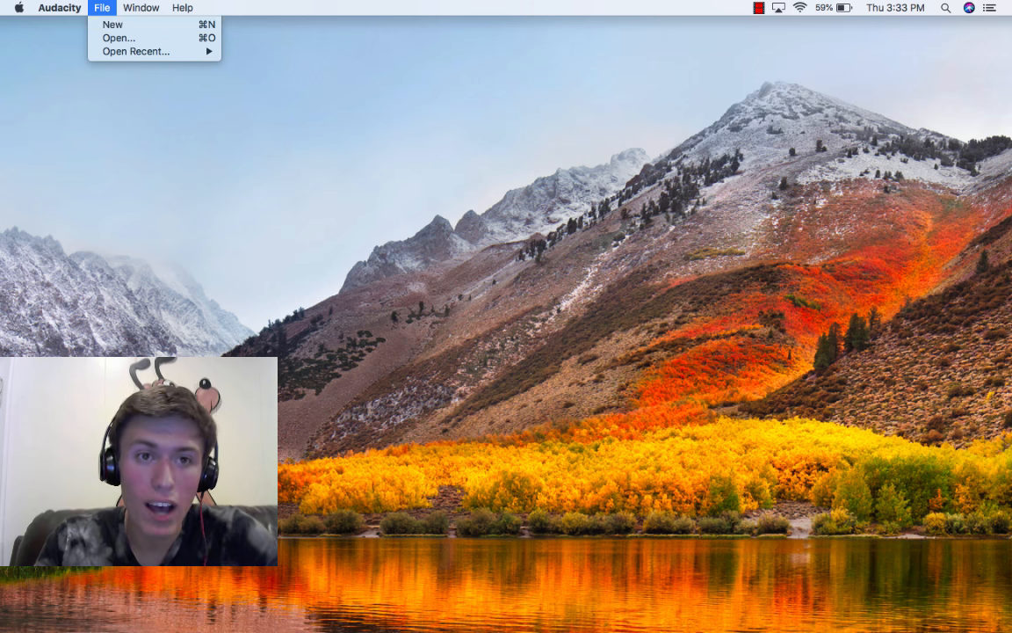
{"action": "left_click", "coordinate": [112, 24]}
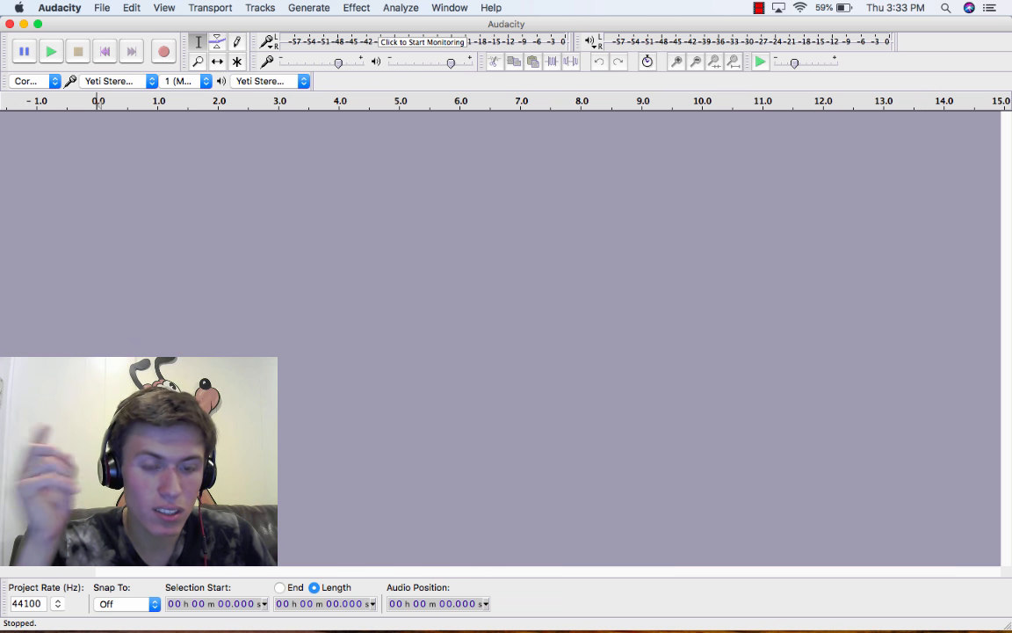
Step: Record about five evenly spaced ticks into a first mono track, then stop
{"action": "left_click", "coordinate": [164, 51]}
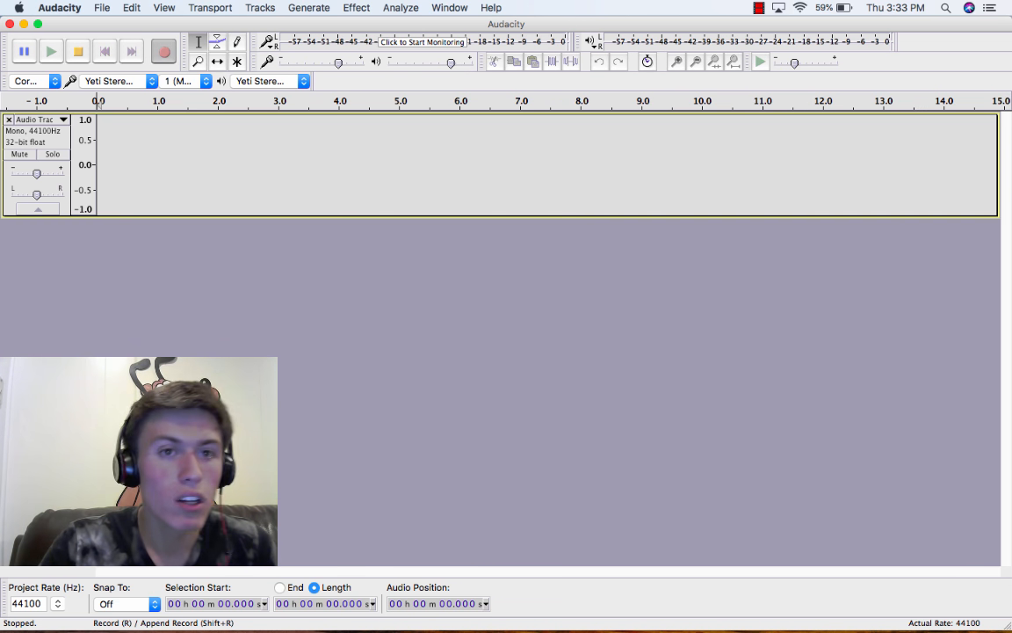
{"action": "left_click", "coordinate": [162, 49]}
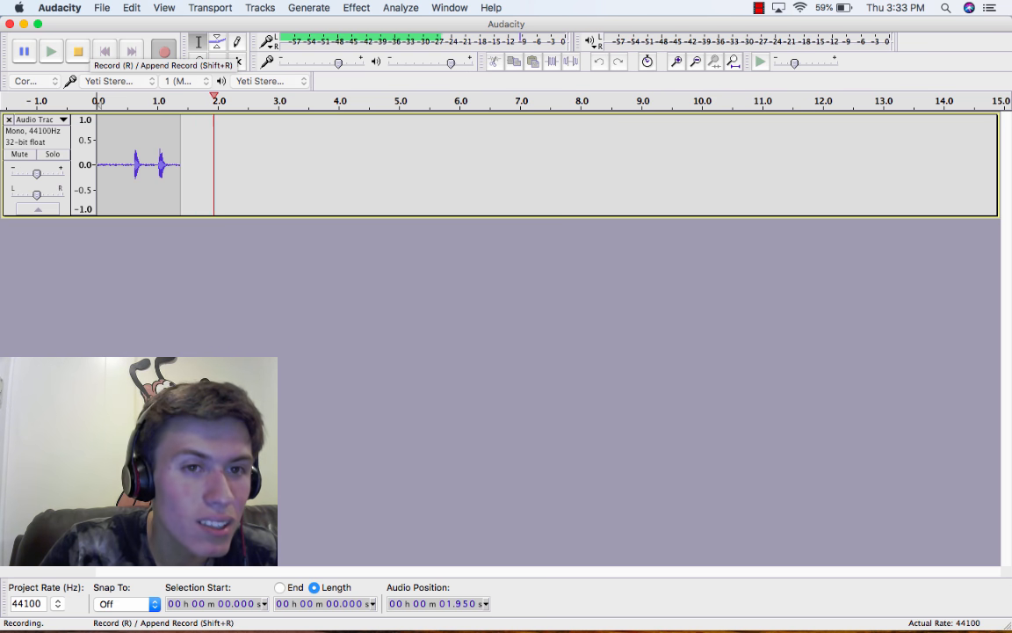
{"action": "left_click", "coordinate": [77, 49]}
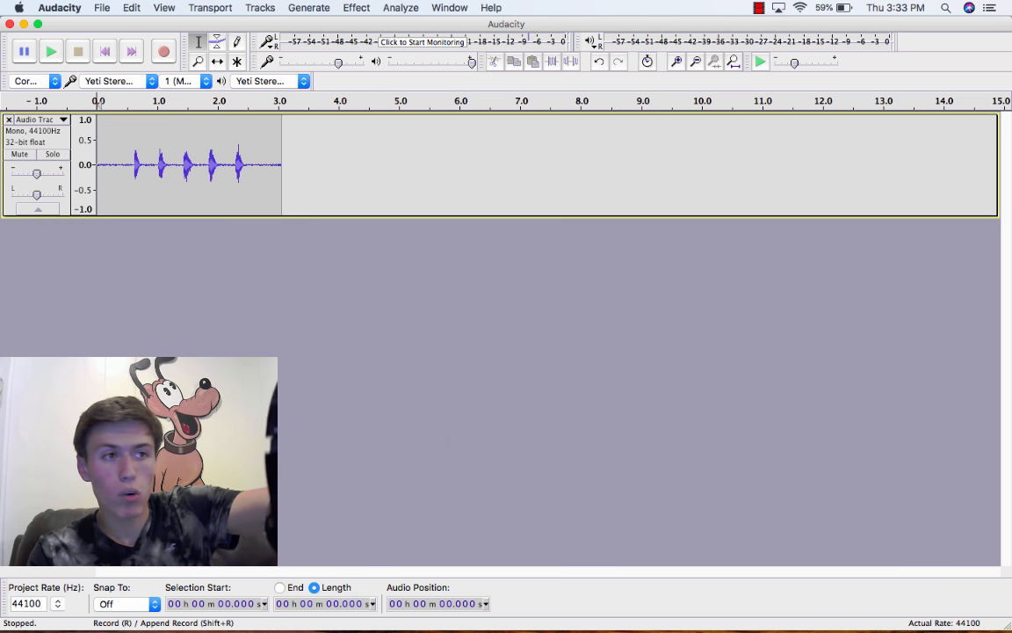
Step: Overdub a second track re-recording the ticks while the first plays, then stop
{"action": "left_click", "coordinate": [164, 51]}
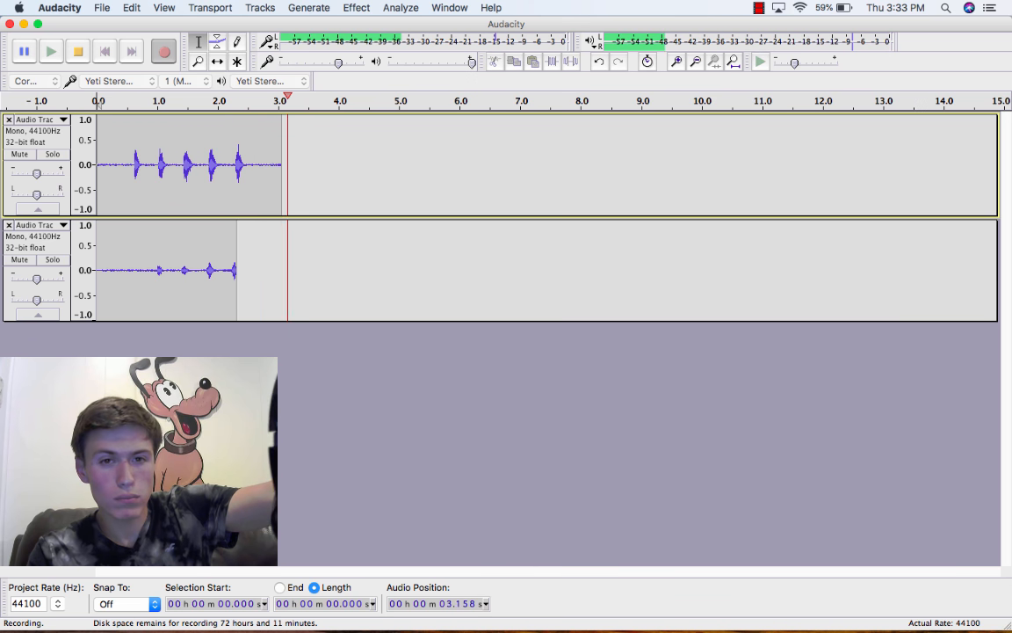
{"action": "left_click", "coordinate": [77, 50]}
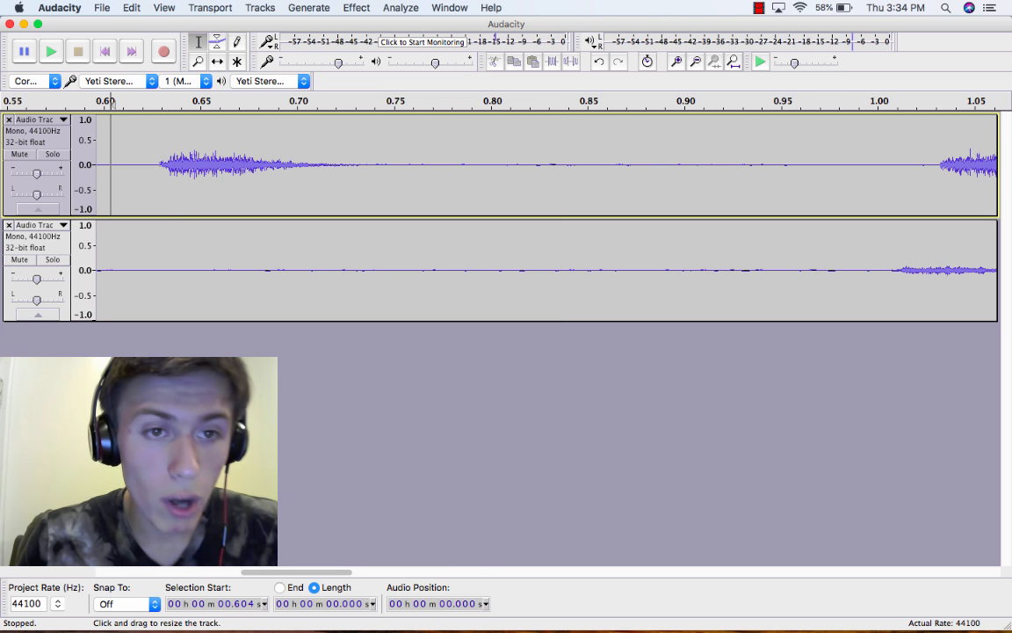
Step: Select from the original tick's onset to its re-recorded copy, measuring 0.383 seconds
{"action": "left_click", "coordinate": [159, 165]}
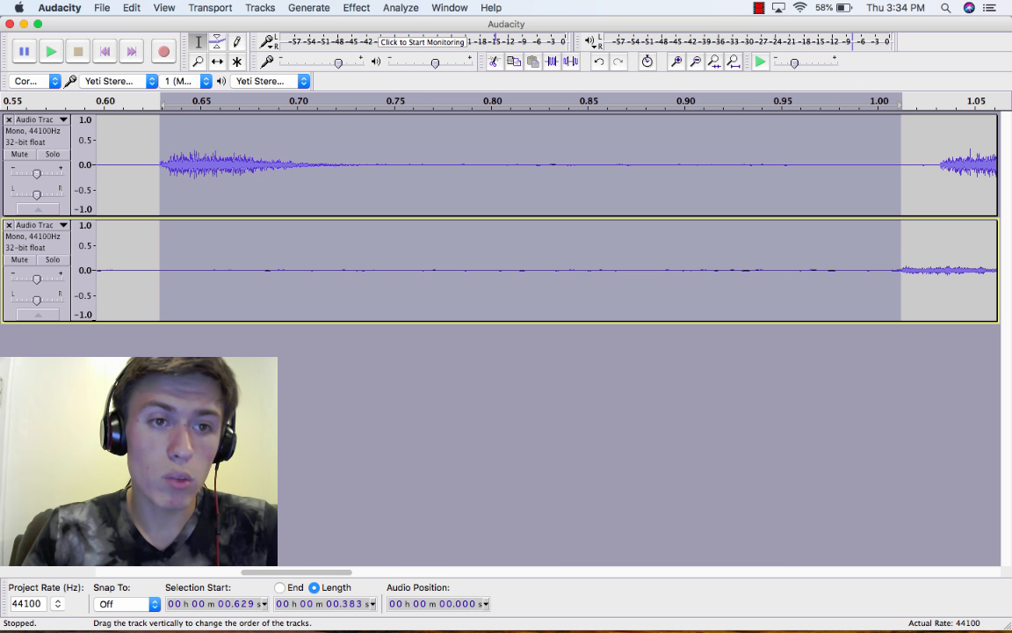
Step: Set the Recording preferences latency correction to -383 ms and confirm
{"action": "left_click", "coordinate": [60, 7]}
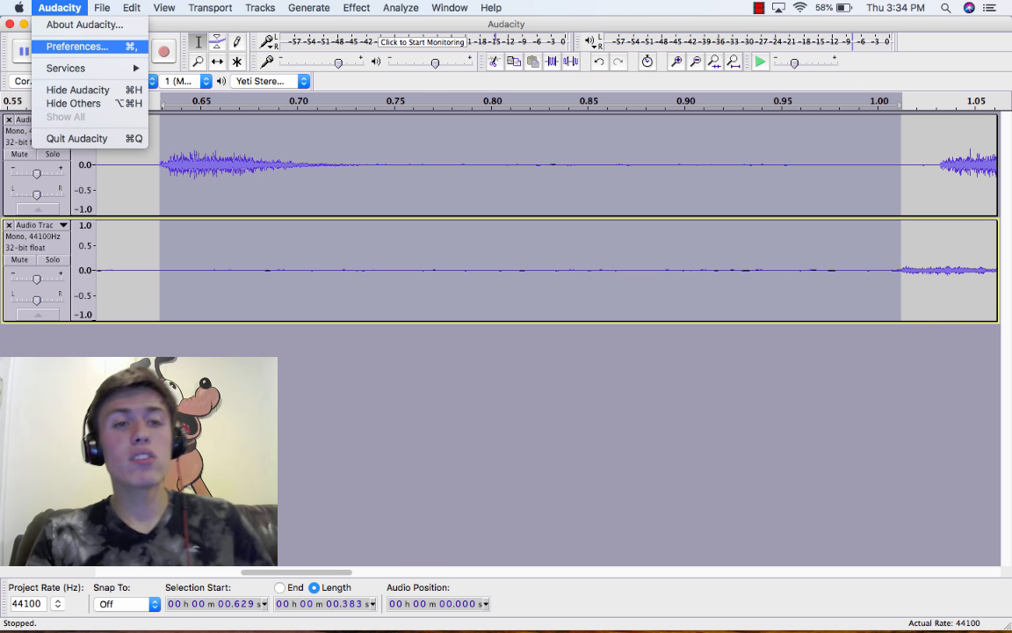
{"action": "left_click", "coordinate": [78, 46]}
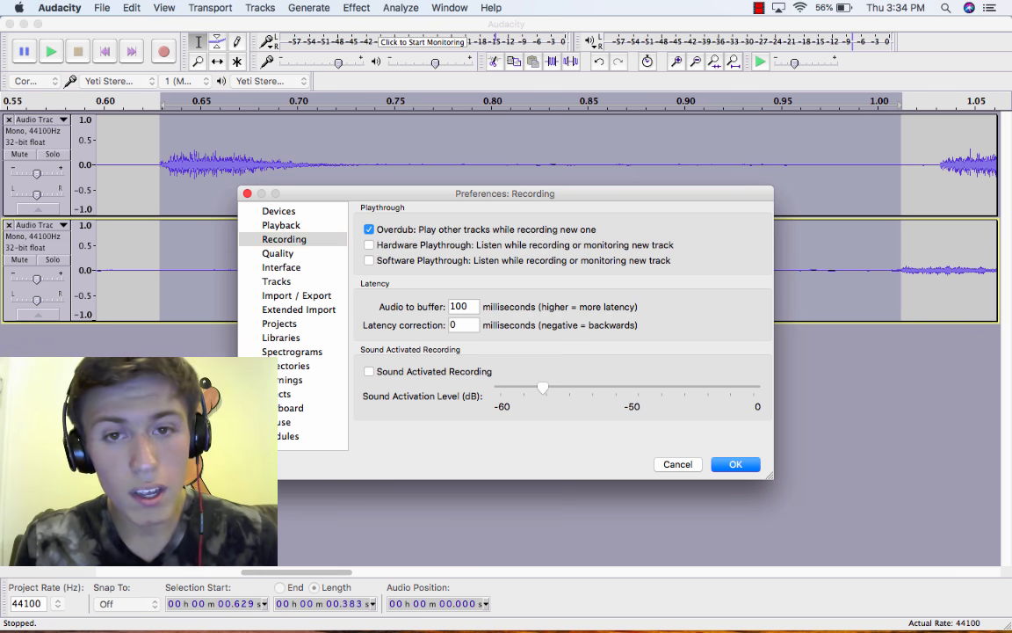
{"action": "left_click", "coordinate": [464, 323]}
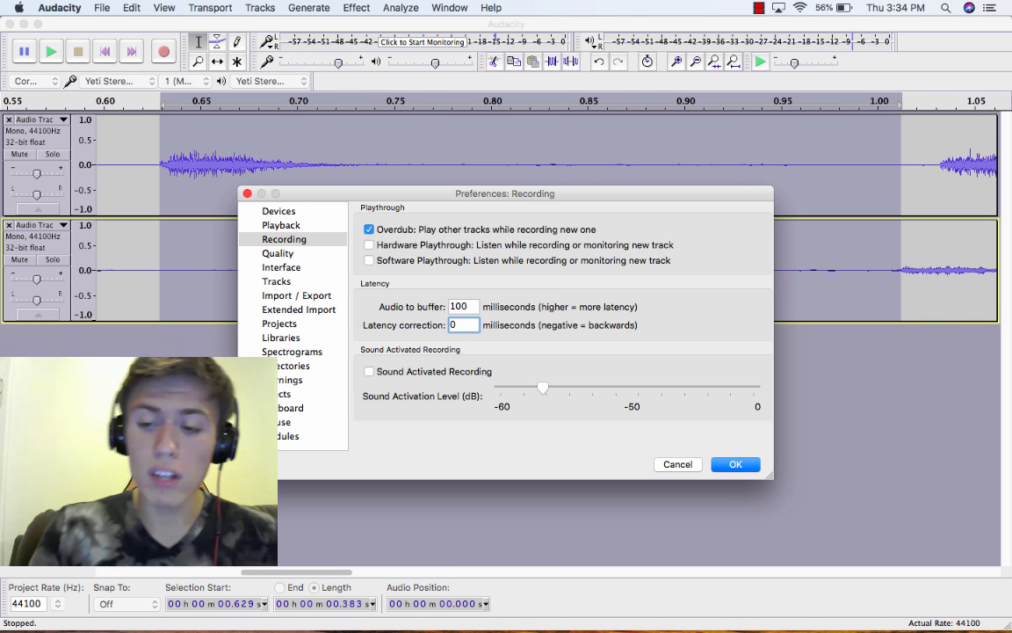
{"action": "type", "text": "-"}
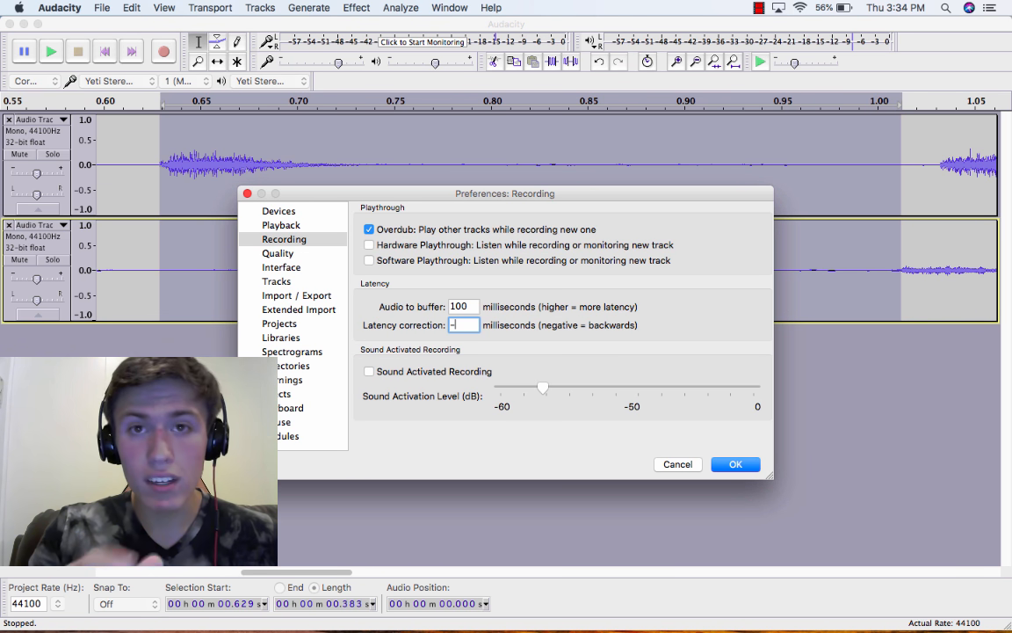
{"action": "type", "text": "-383"}
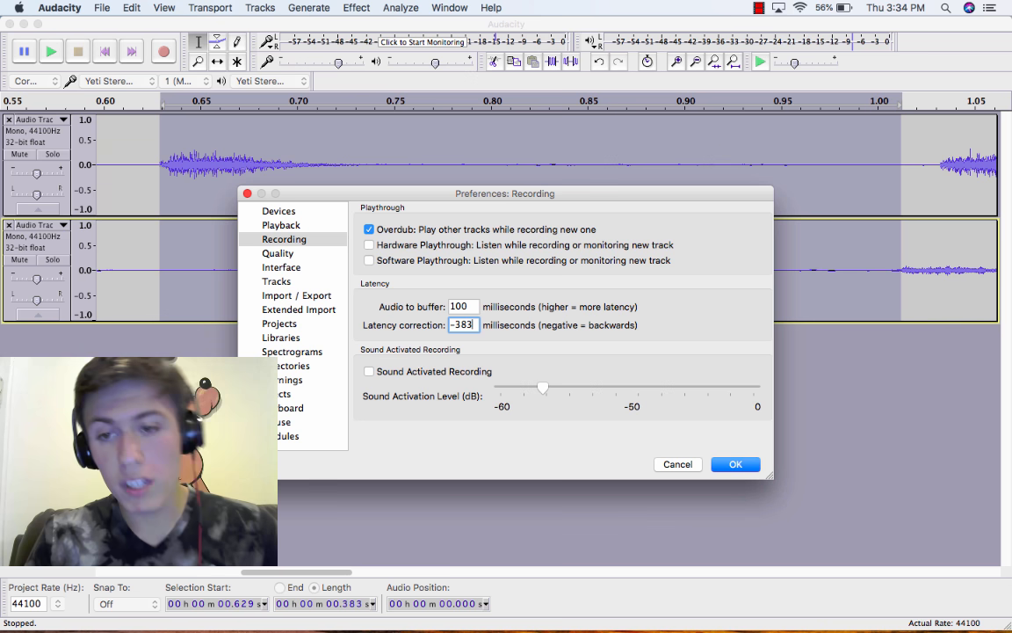
{"action": "left_click", "coordinate": [735, 464]}
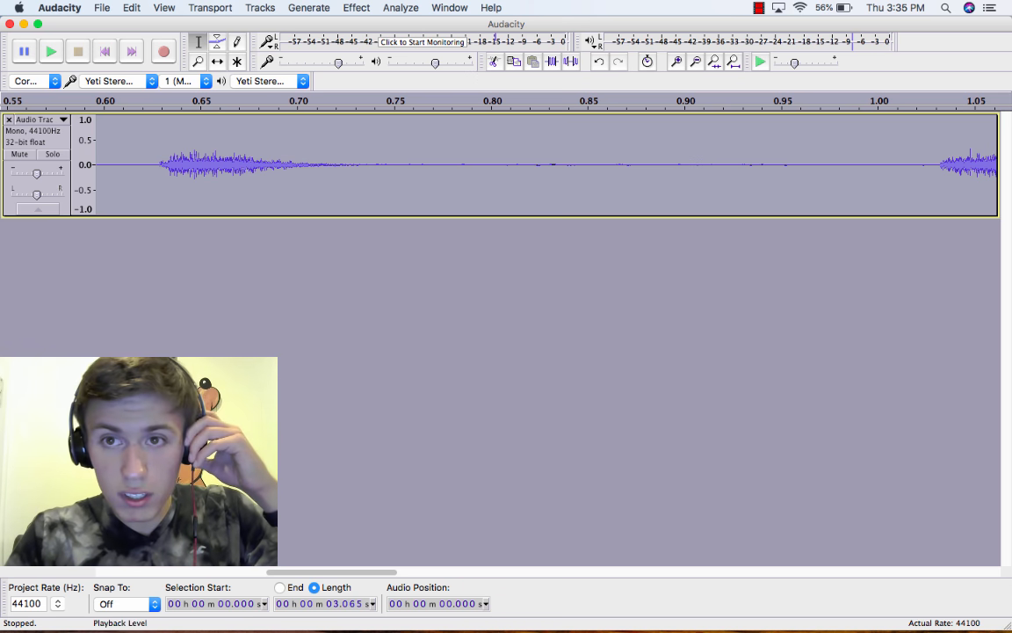
Step: Re-record the second track with the correction and play back to check the ticks align
{"action": "left_click", "coordinate": [696, 61]}
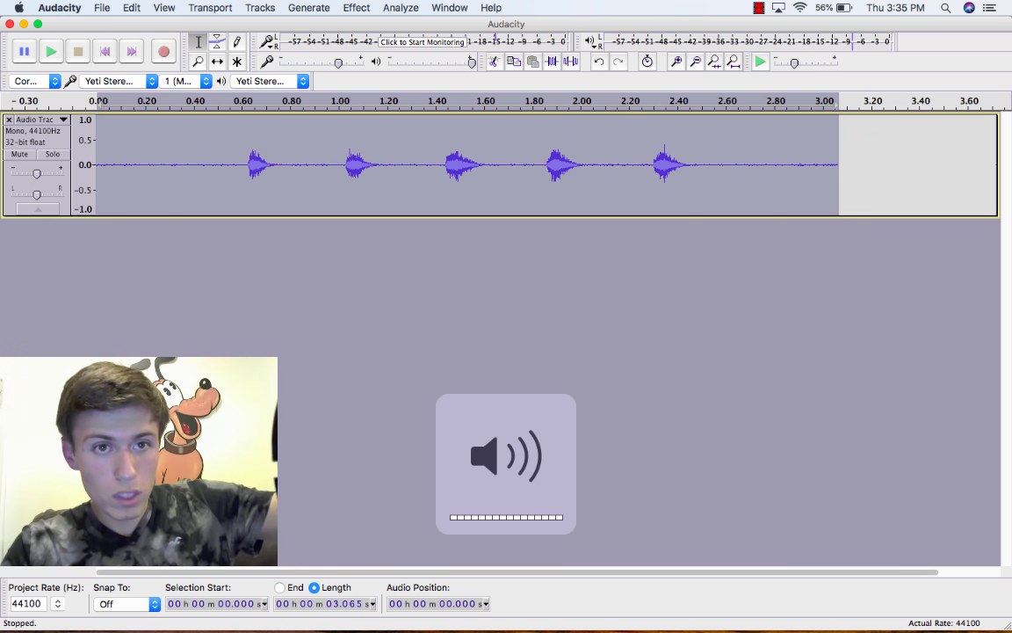
{"action": "left_click", "coordinate": [163, 51]}
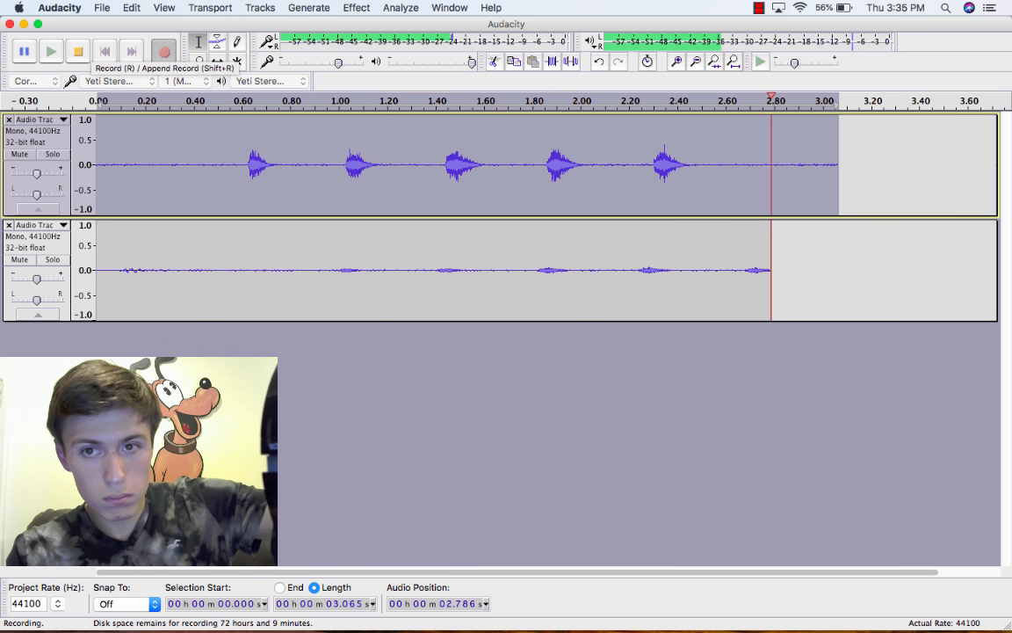
{"action": "left_click", "coordinate": [78, 49]}
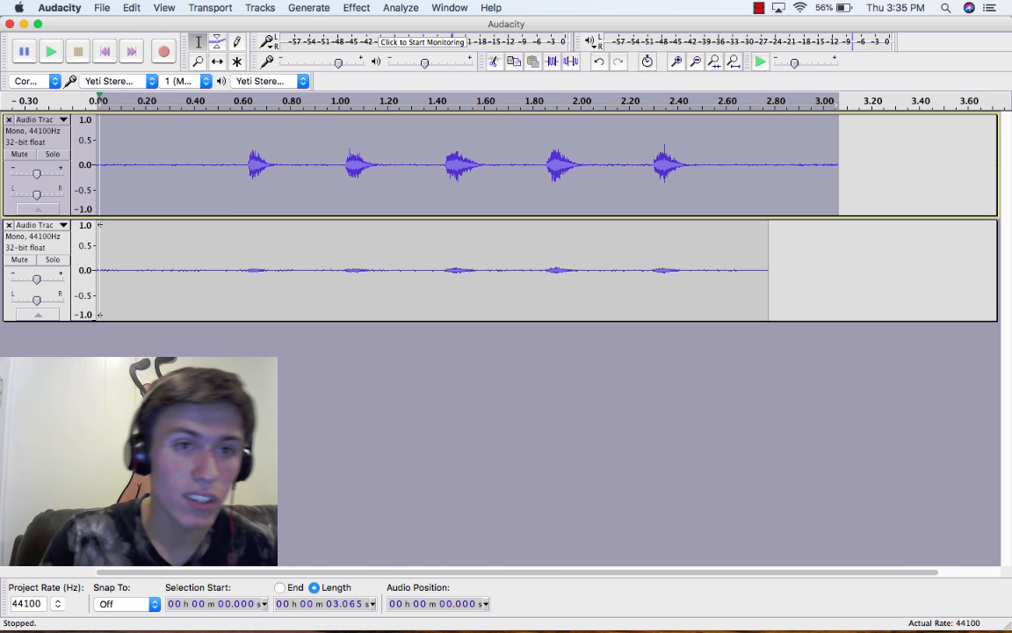
{"action": "left_click", "coordinate": [50, 50]}
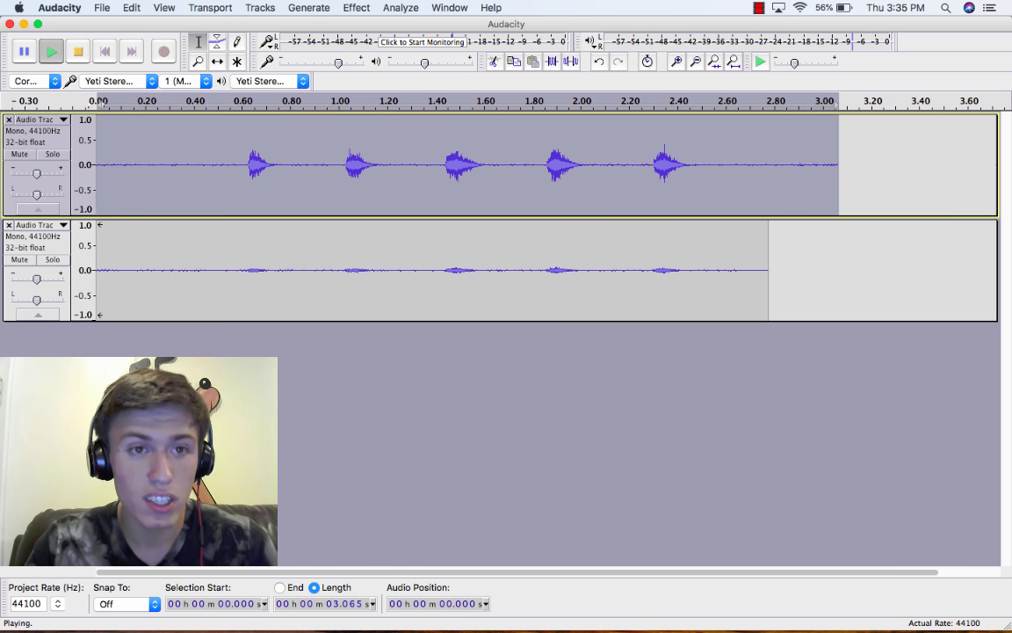